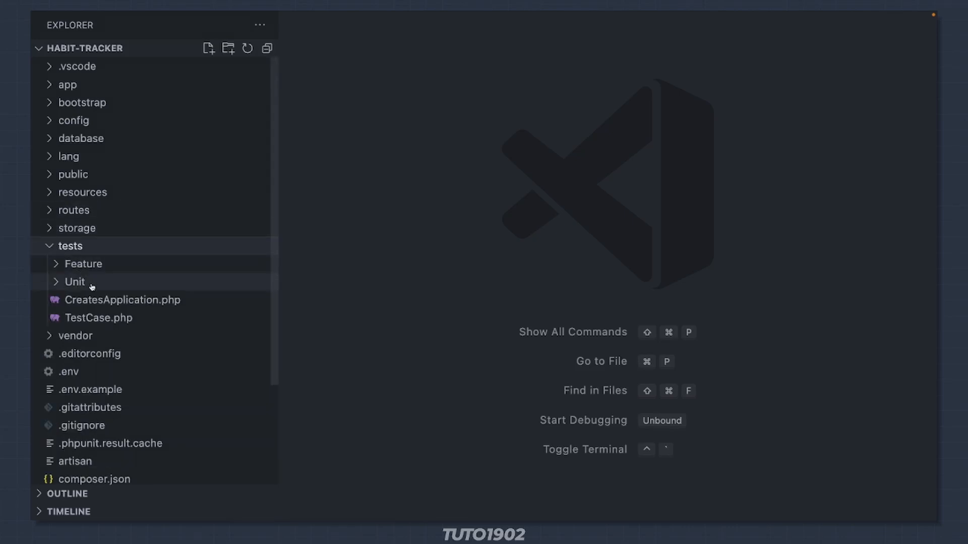
- In HabitsTest.php, add test_that_habits_can_be_created() holding only Arrange, Act and Assert comments
{"action": "left_click", "coordinate": [83, 264]}
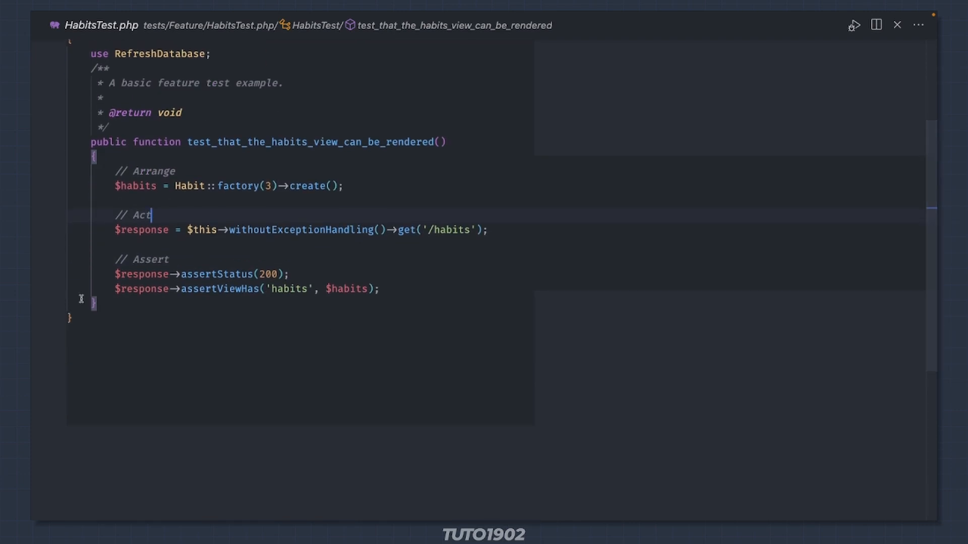
{"action": "type", "text": "public"}
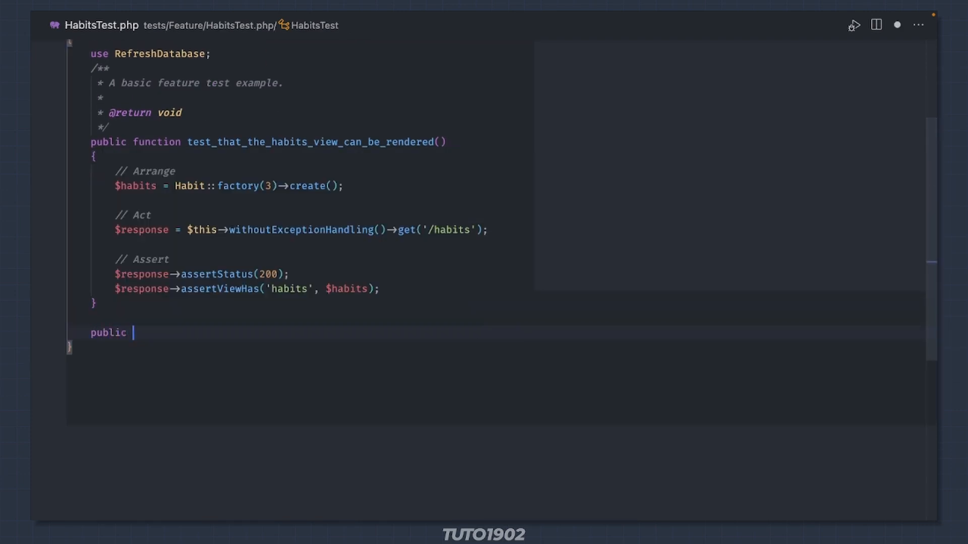
{"action": "type", "text": "function test_that_habits_can_be_"}
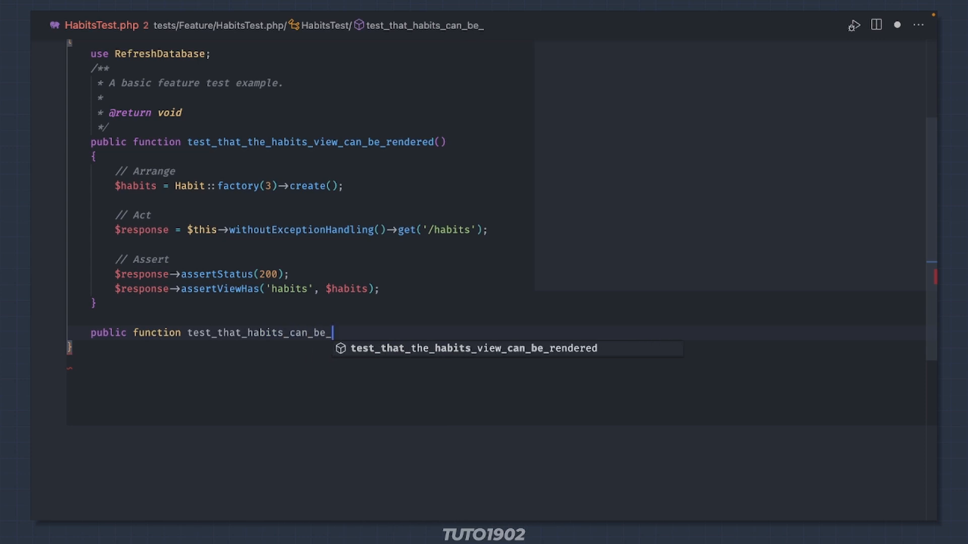
{"action": "type", "text": "created()"}
{"action": "type", "text": "// Arra"}
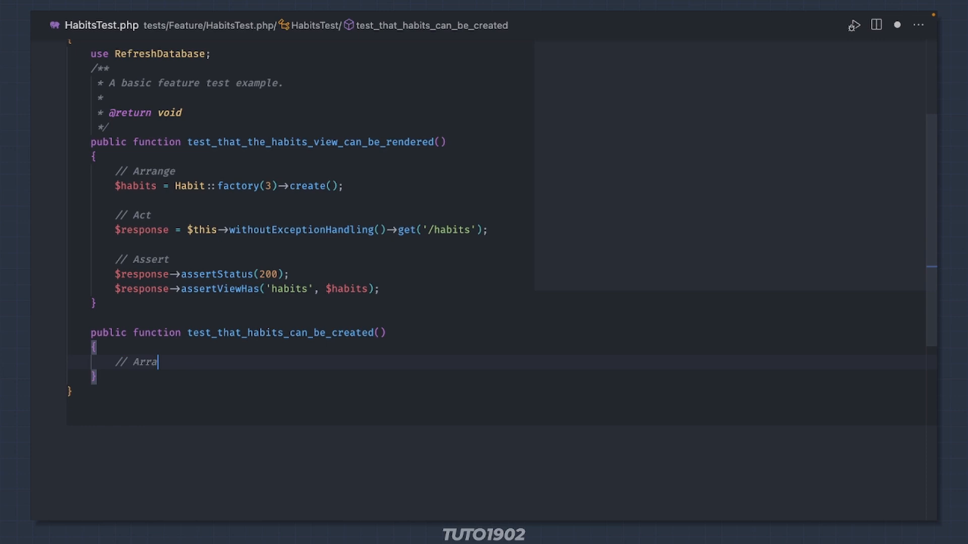
{"action": "type", "text": "nge"}
{"action": "type", "text": "// Assert"}
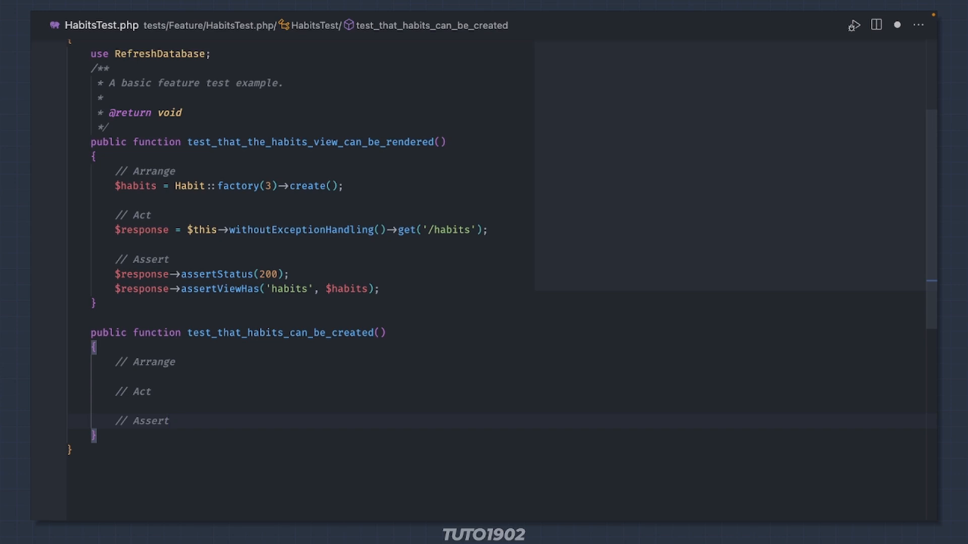
{"action": "left_click", "coordinate": [151, 391]}
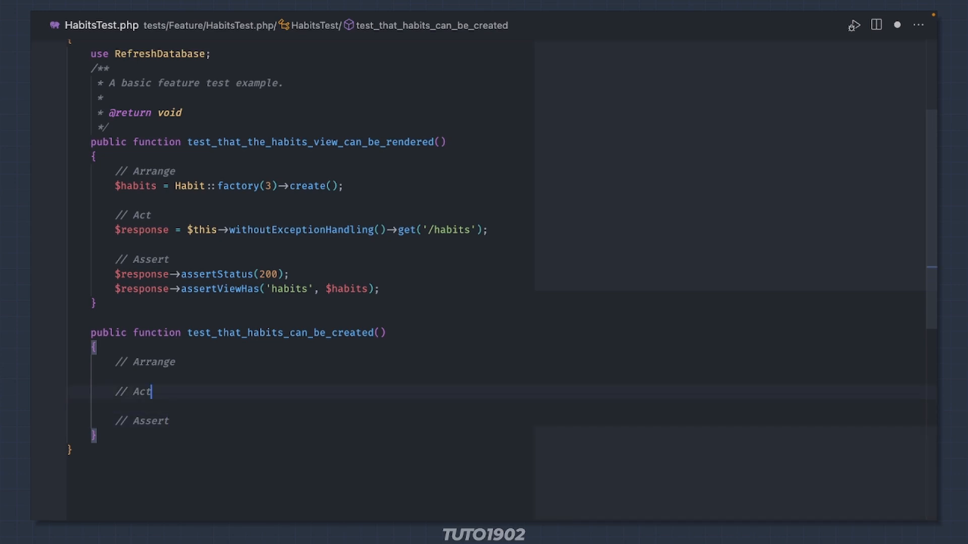
- Make the test post name 'test' and times_per_day 3 to the habits endpoint
{"action": "type", "text": "$res"}
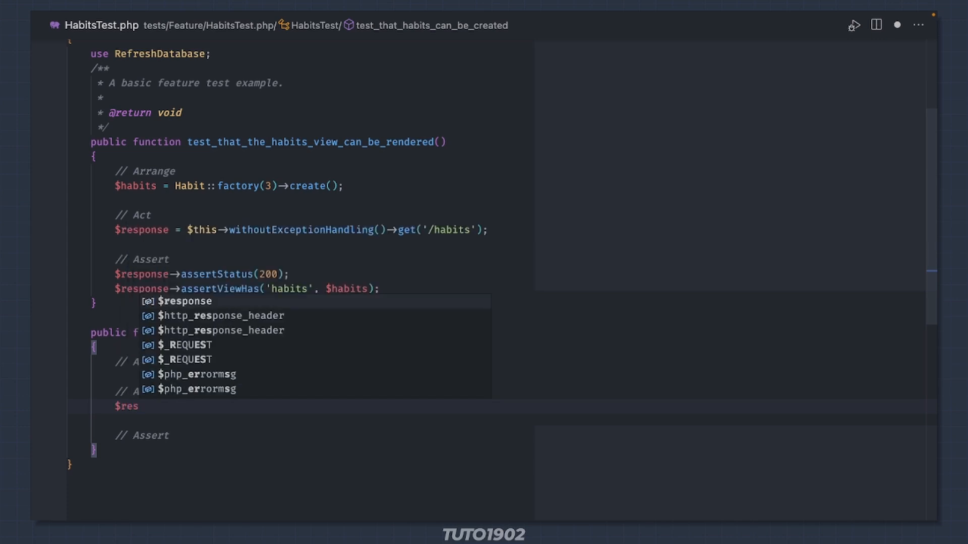
{"action": "type", "text": "ponse = $this->post('/habits', ["}
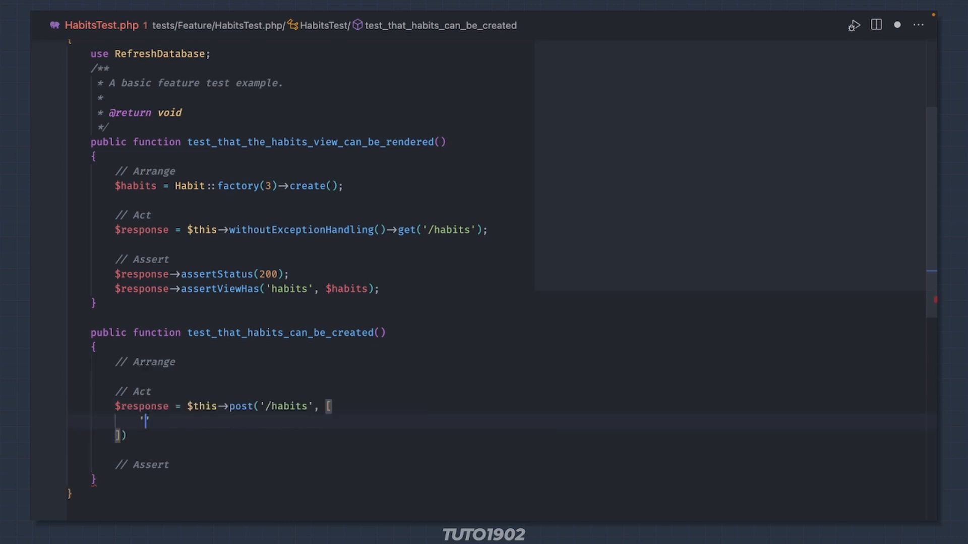
{"action": "type", "text": "'name' => 'test',"}
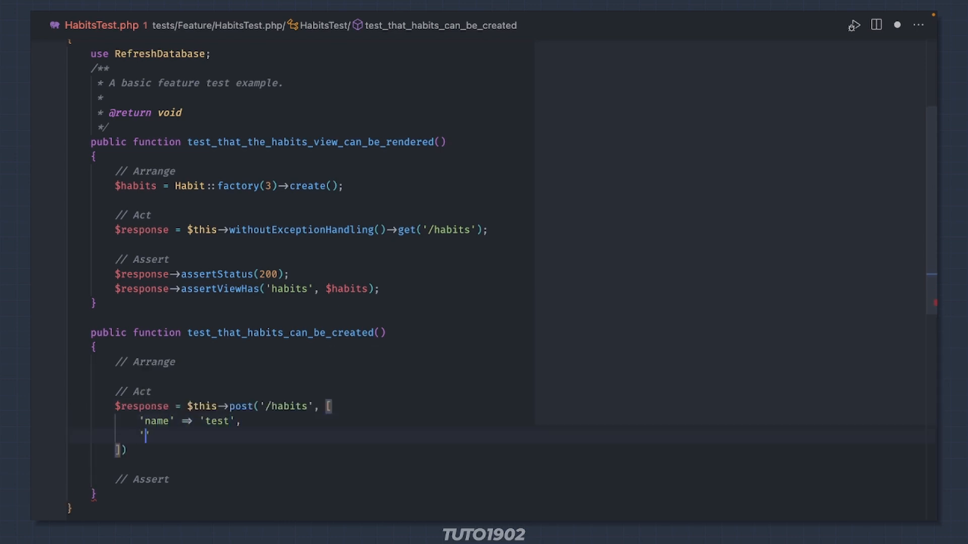
{"action": "type", "text": "times_per_day' => 3"}
{"action": "type", "text": "$response->assertRedirect('"}
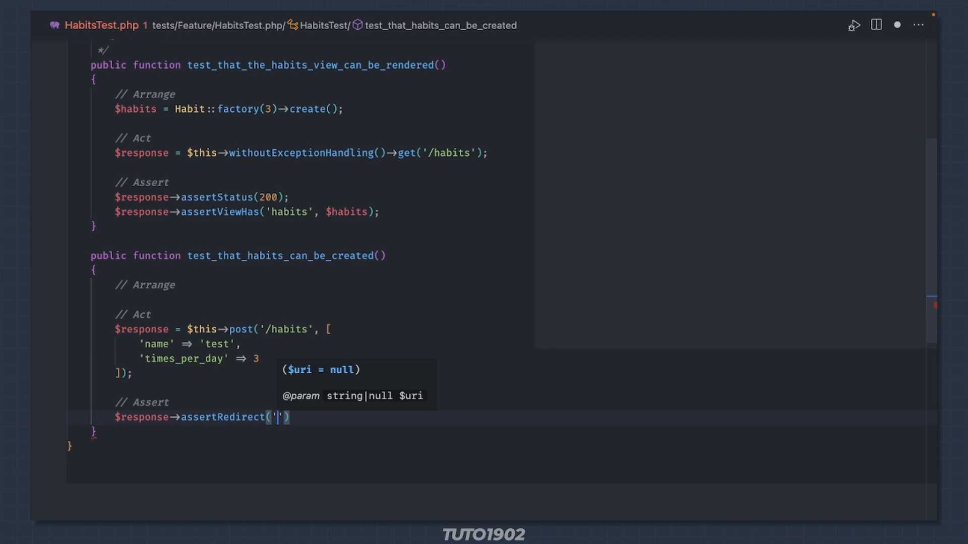
- Assert a redirect to /habits and a matching database record
{"action": "type", "text": "/habits"}
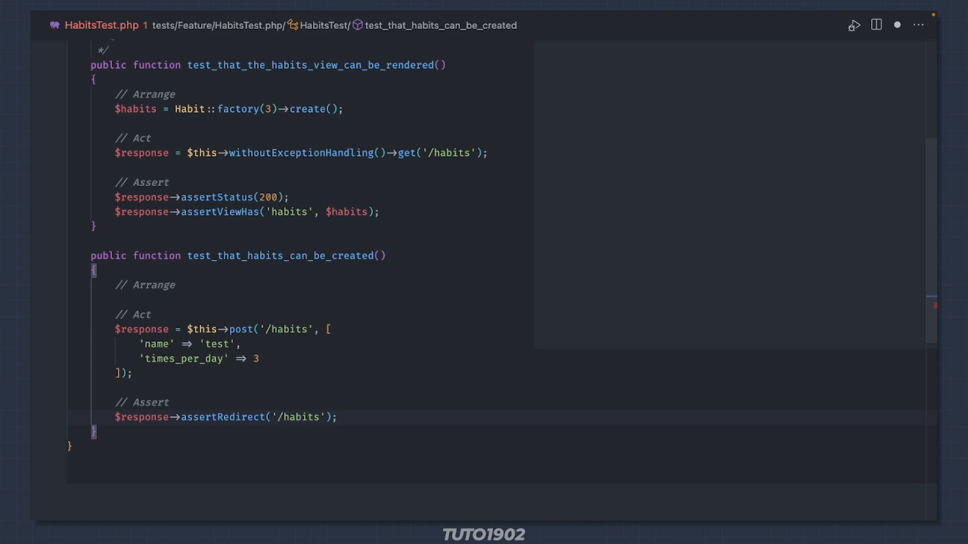
{"action": "type", "text": "$this->assertDatabaseHas("}
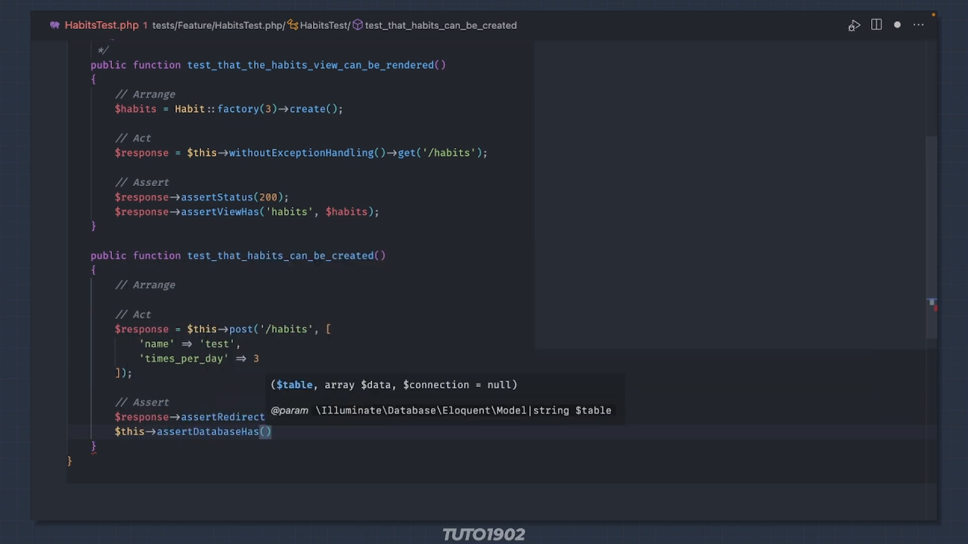
{"action": "type", "text": "''"}
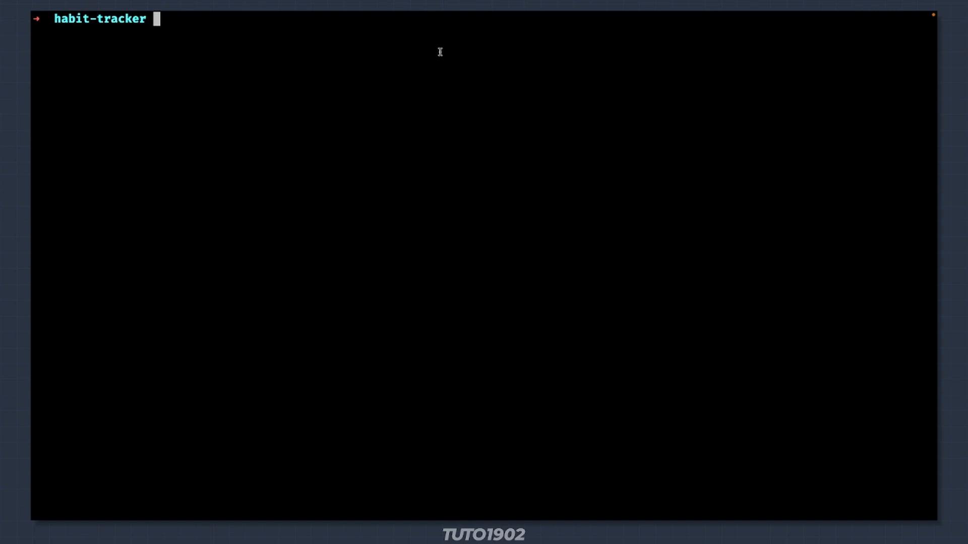
- Run sail test and inspect the MethodNotAllowedHttpException raised for POST /habits
{"action": "type", "text": "sail test"}
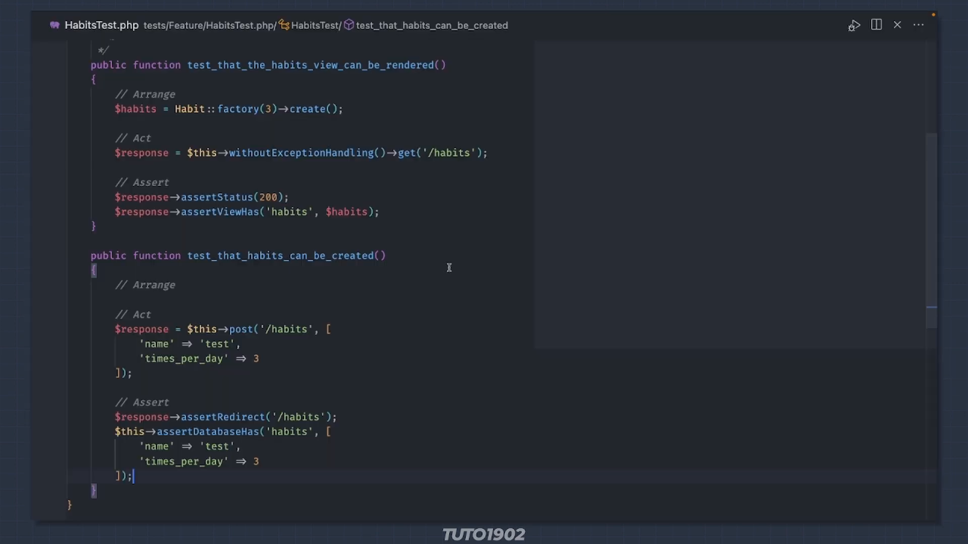
{"action": "type", "text": "witho"}
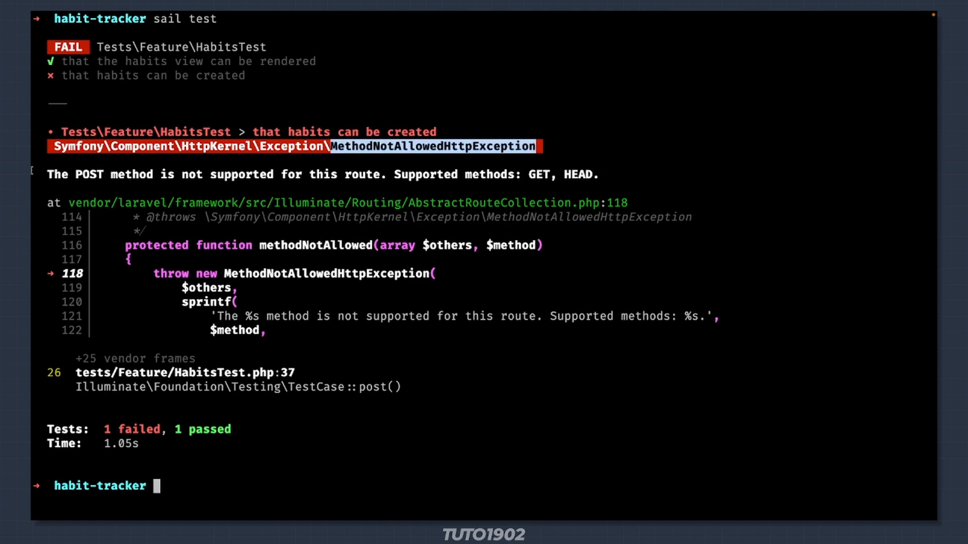
{"action": "left_click_drag", "start_coordinate": [47, 174], "coordinate": [341, 174]}
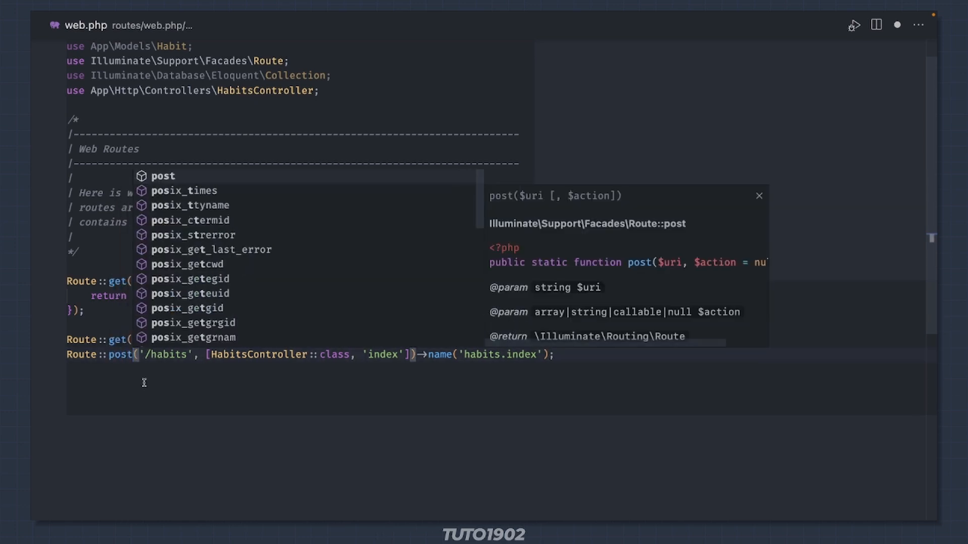
- Add Route::post('/habits', [HabitsController::class, 'store']) in web.php
{"action": "key", "text": "Escape"}
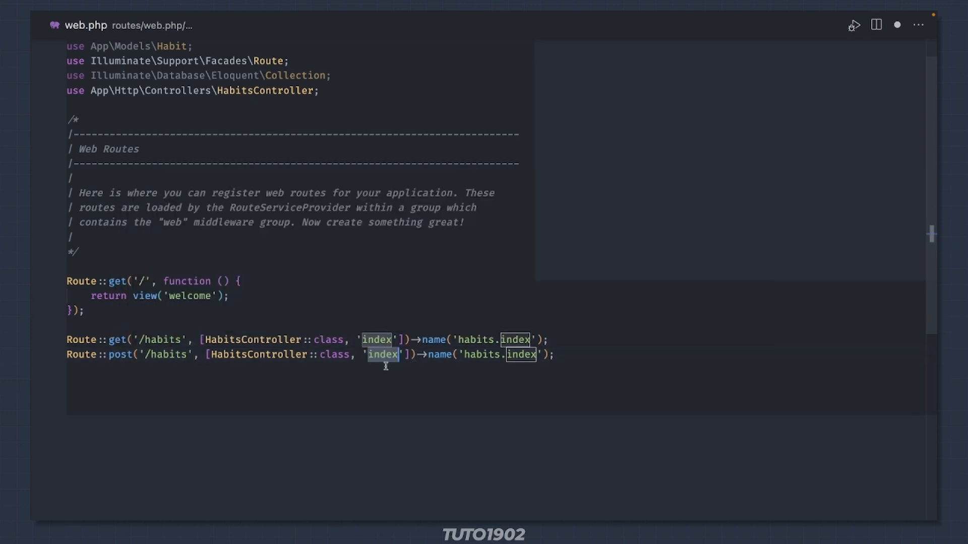
{"action": "type", "text": "store"}
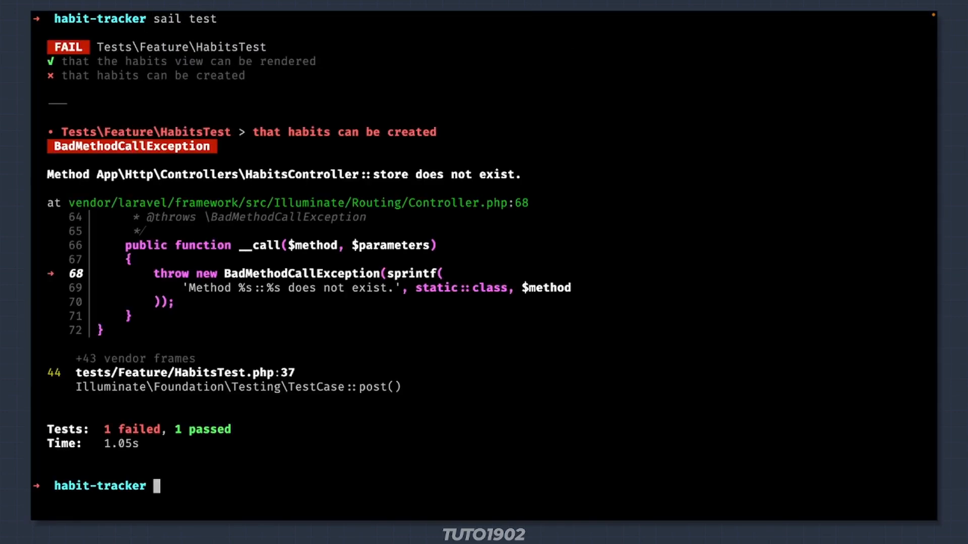
- Write a public store() method in HabitsController that returns a redirect
{"action": "double_click", "coordinate": [389, 175]}
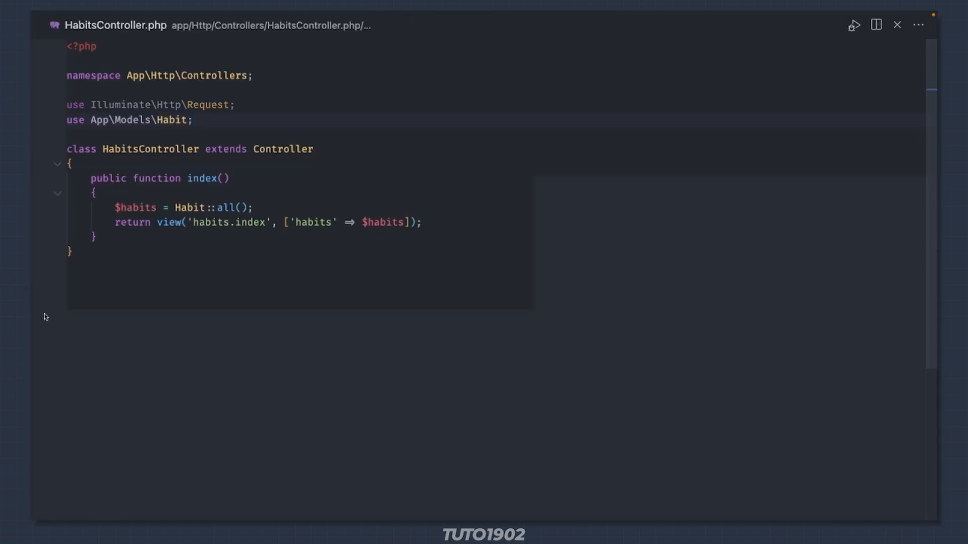
{"action": "type", "text": "public fun"}
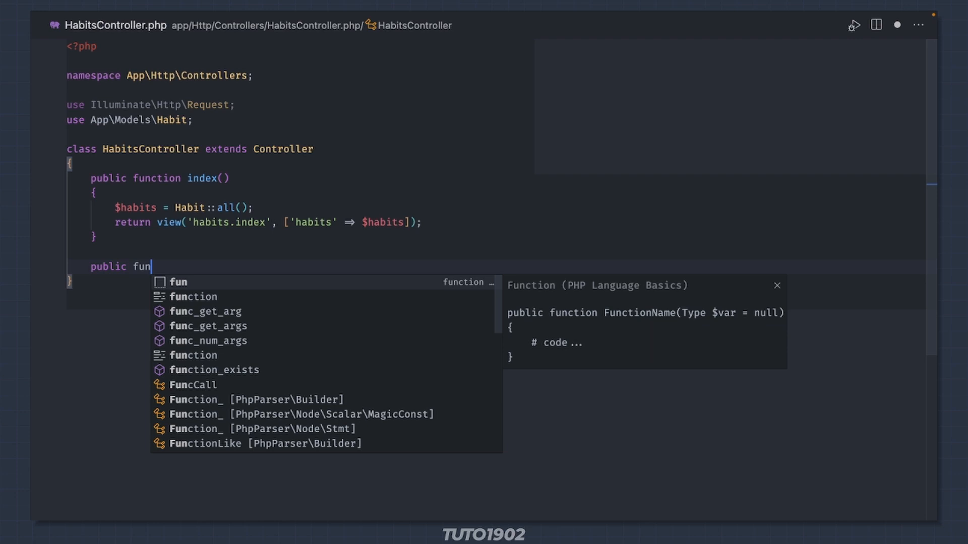
{"action": "type", "text": "ction store"}
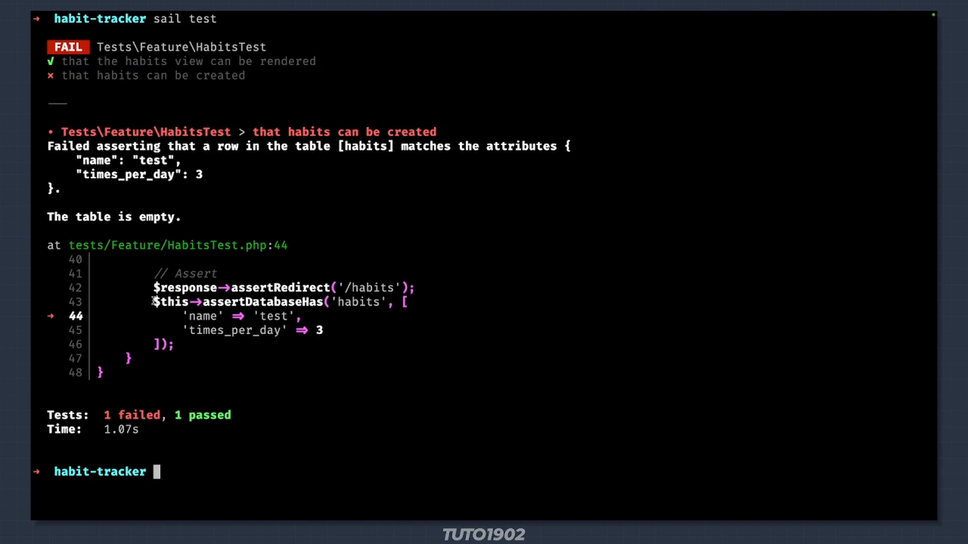
{"action": "left_click_drag", "start_coordinate": [154, 302], "coordinate": [175, 344]}
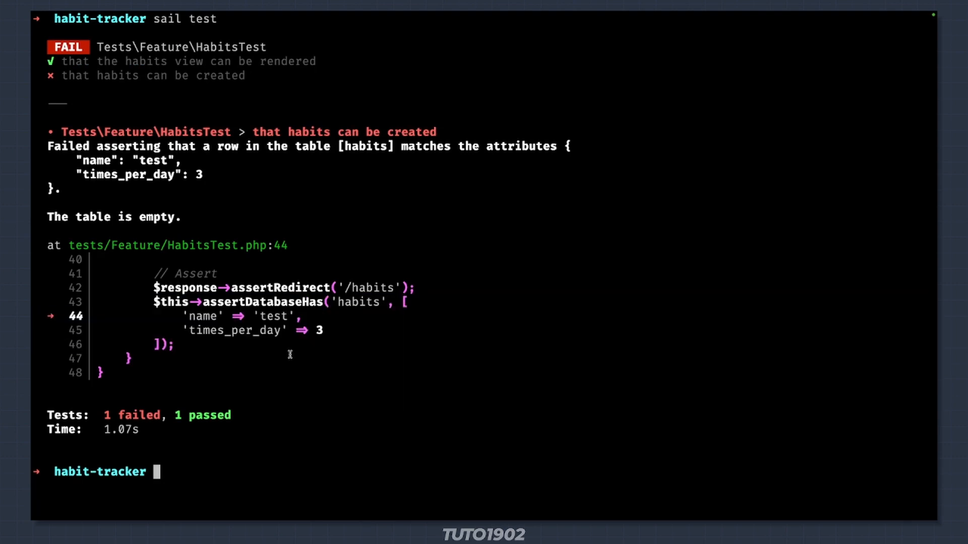
{"action": "mouse_move", "coordinate": [48, 147]}
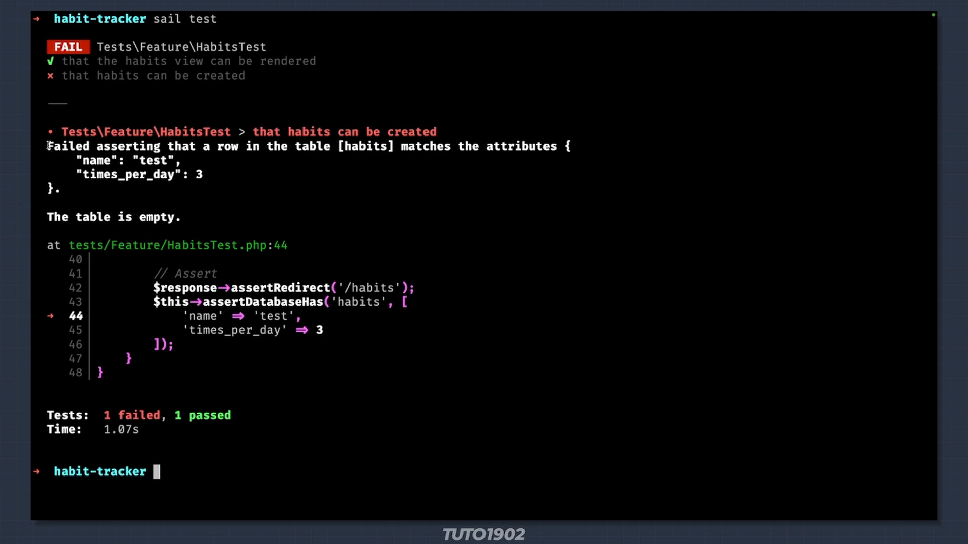
{"action": "left_click_drag", "start_coordinate": [49, 145], "coordinate": [181, 217]}
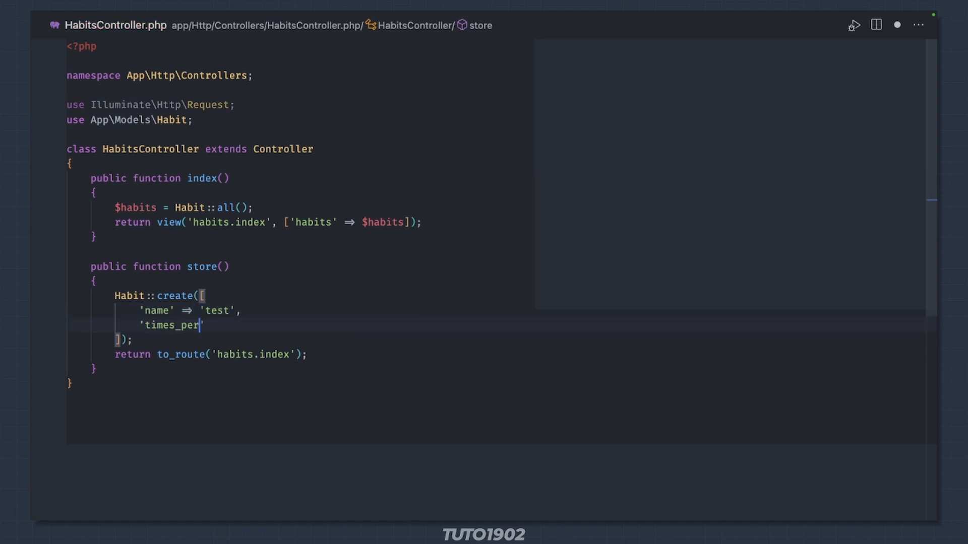
- Finish Habit::create in store with name 'test' and times_per_day 3
{"action": "type", "text": "_day' => 3"}
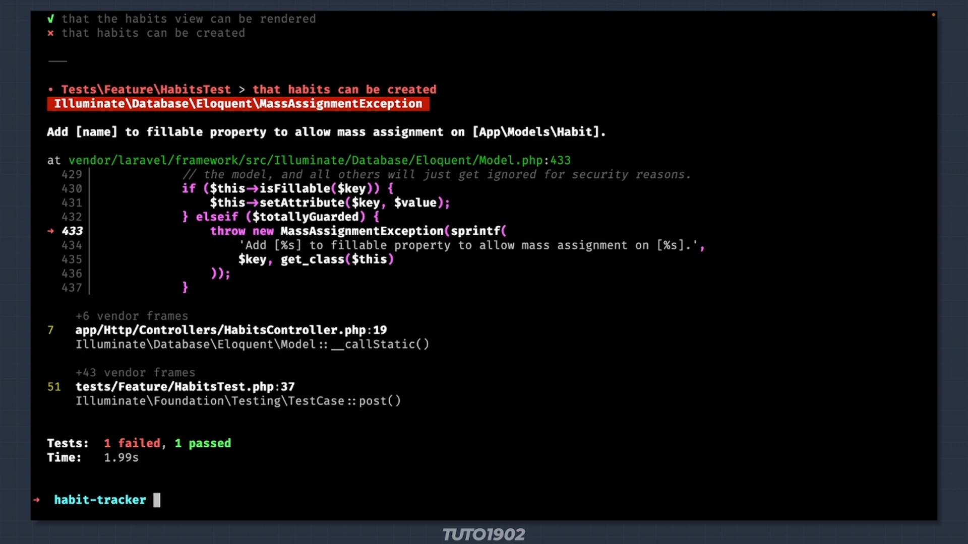
- Declare public $fillable = ['name'] in app/Models/Habit.php
{"action": "double_click", "coordinate": [390, 131]}
{"action": "type", "text": "public $"}
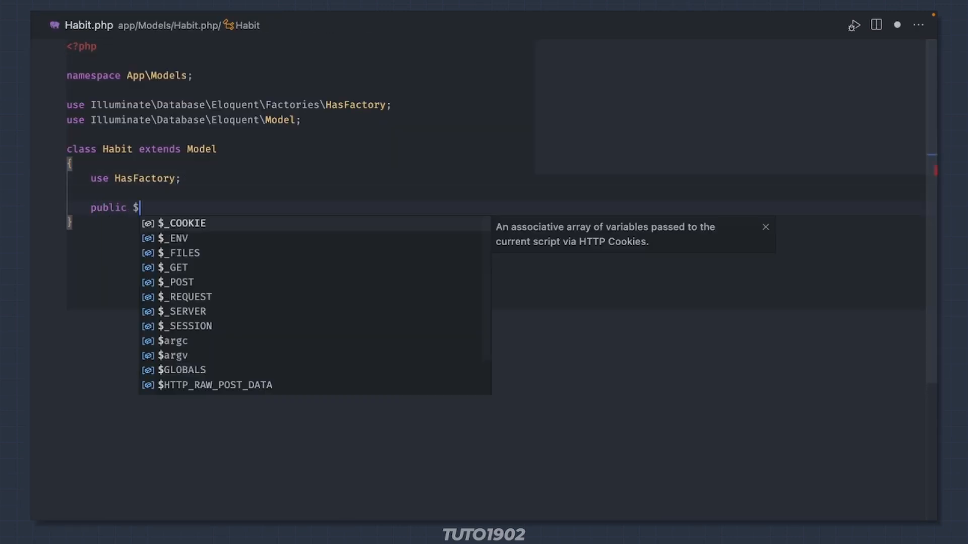
{"action": "type", "text": "fillable = ['']"}
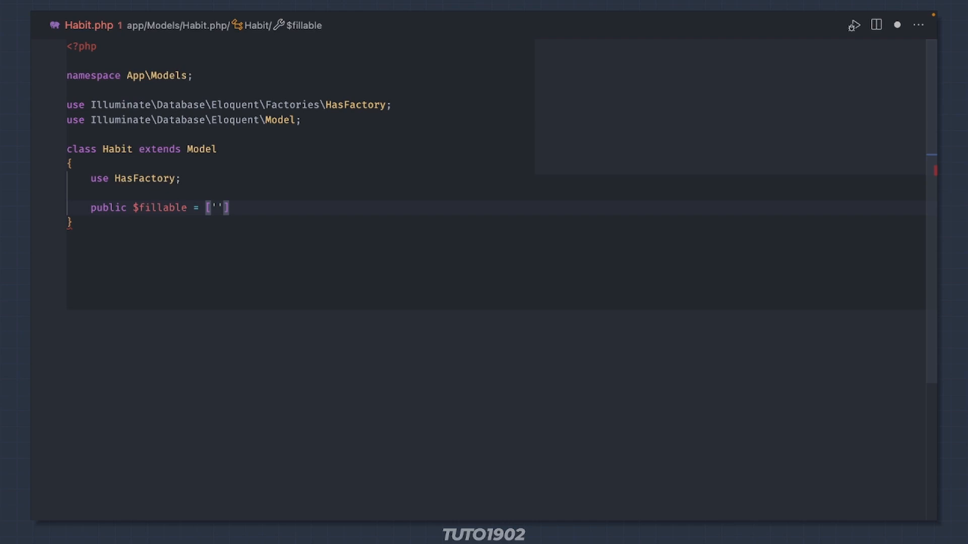
{"action": "type", "text": "name"}
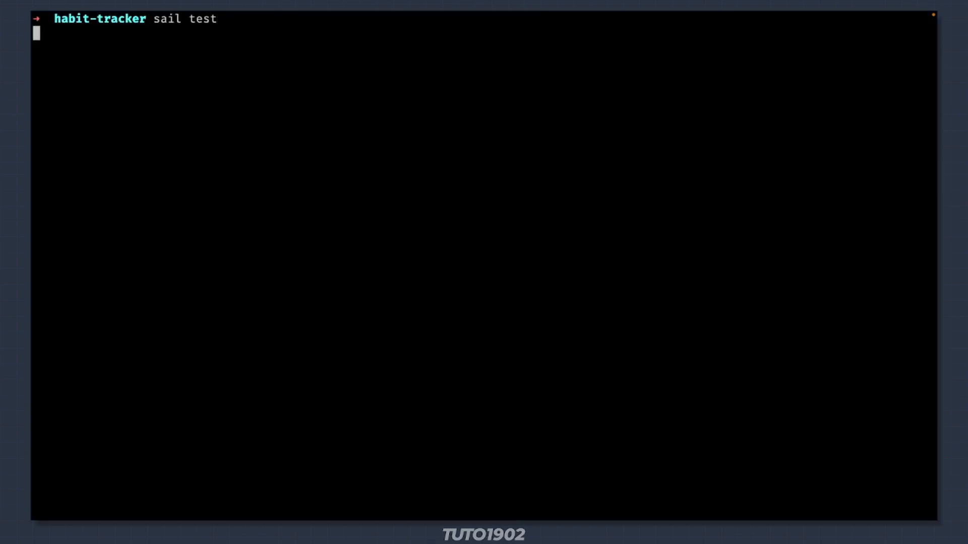
- Rerun the tests, then add $table->string('name') to the create_habits_table migration
{"action": "key", "text": "Return"}
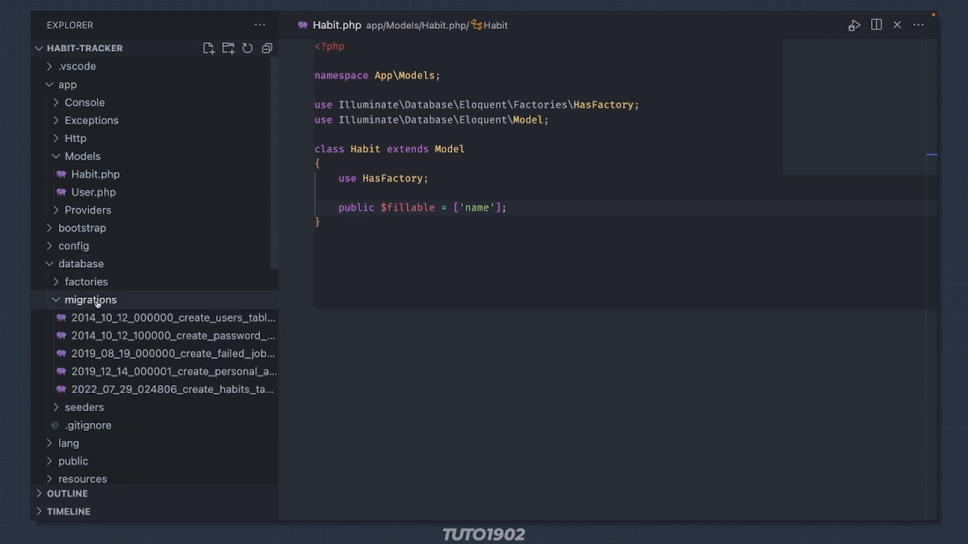
{"action": "left_click", "coordinate": [172, 389]}
{"action": "type", "text": "$table->string('"}
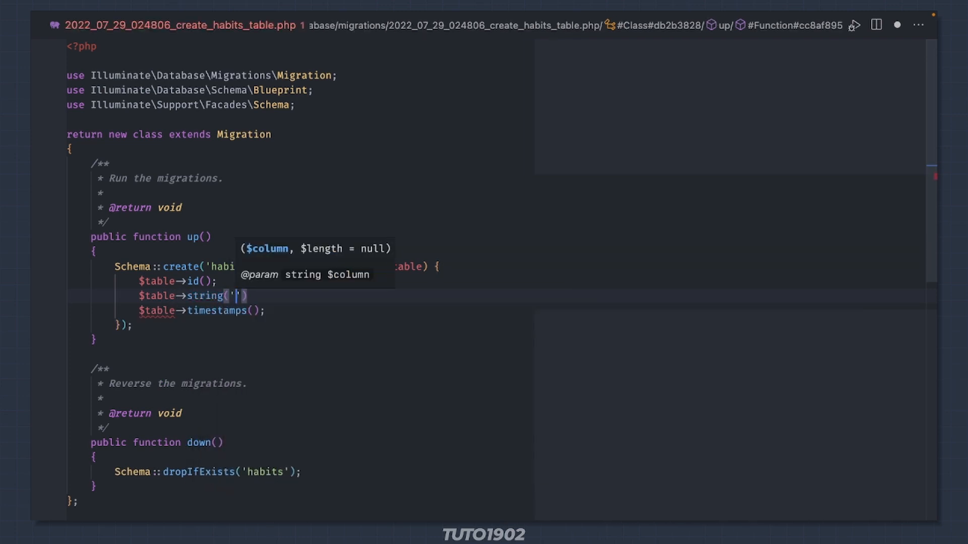
{"action": "type", "text": "name', ''];"}
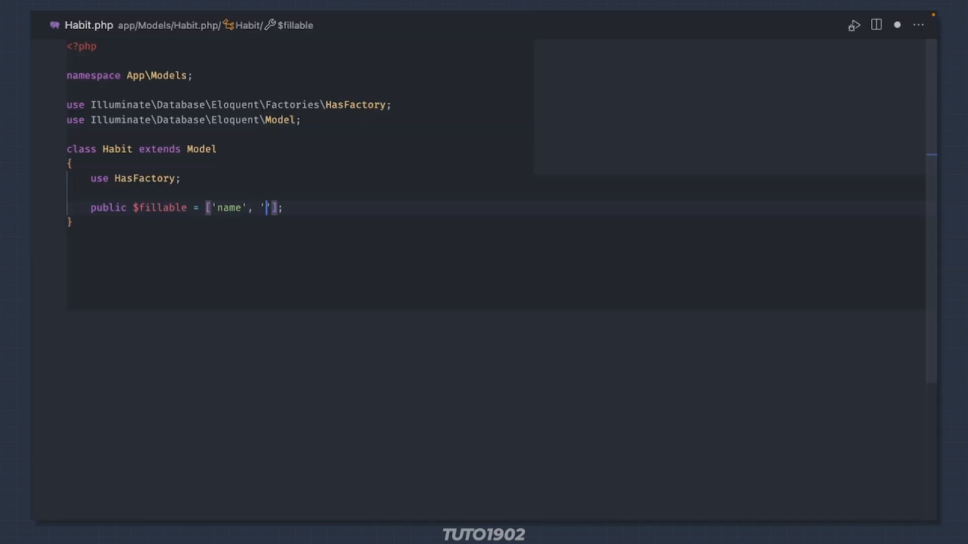
- Add 'times_per_day' to $fillable and an unsignedTinyInteger('times_per_day') migration column
{"action": "type", "text": "times_per_day"}
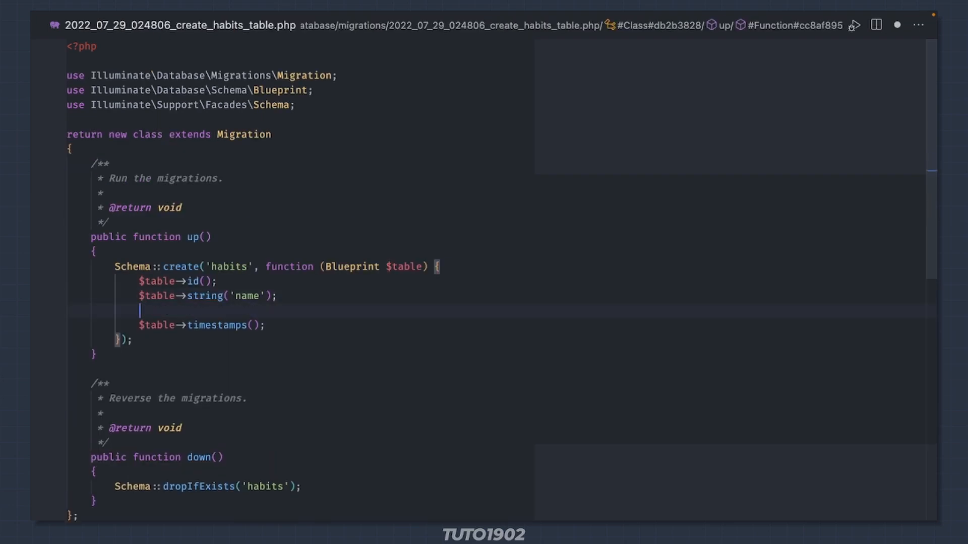
{"action": "type", "text": "$table->"}
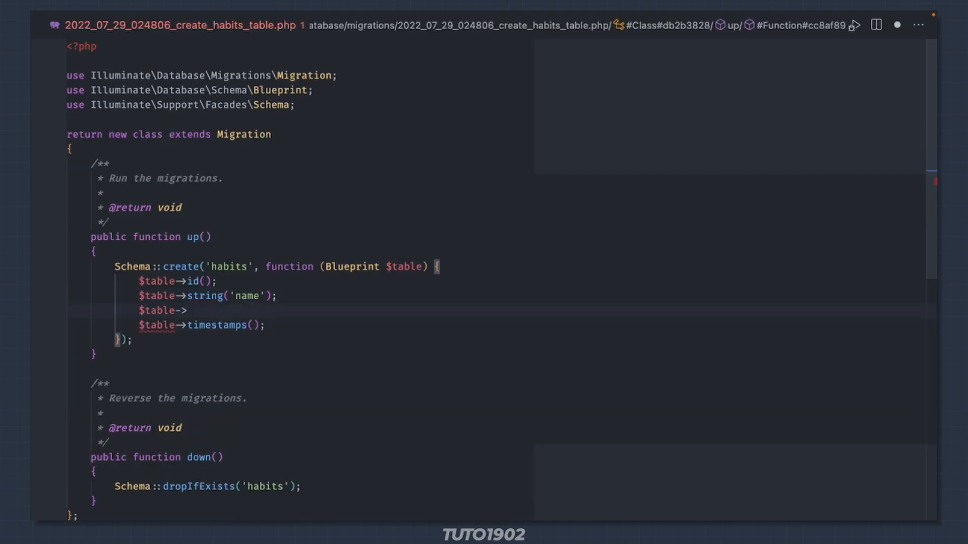
{"action": "type", "text": "unsignedTinyInteger('"}
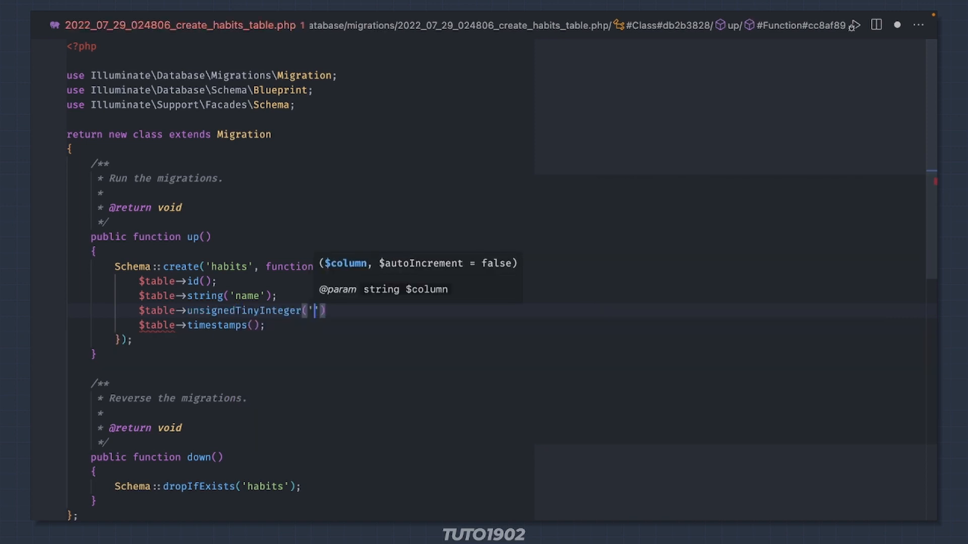
{"action": "type", "text": "times"}
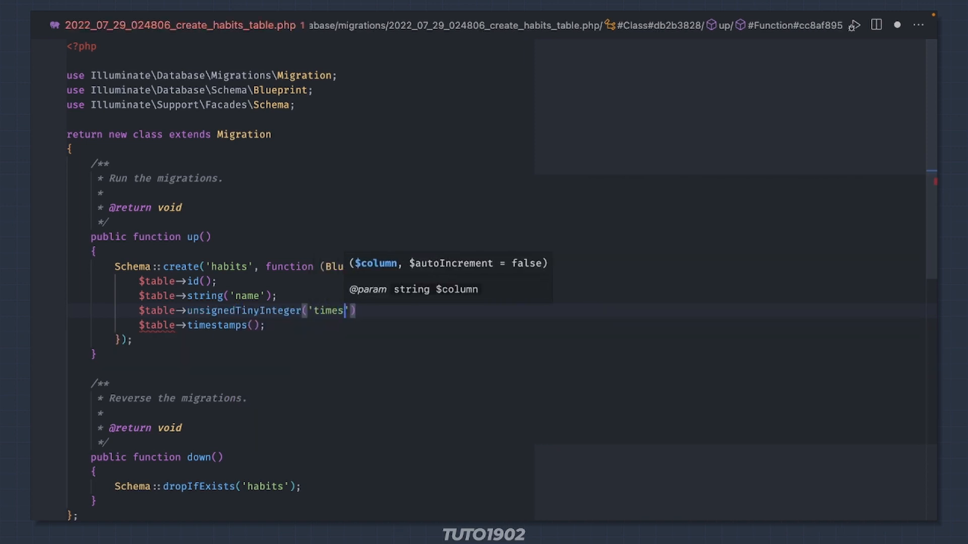
{"action": "type", "text": "_per_day"}
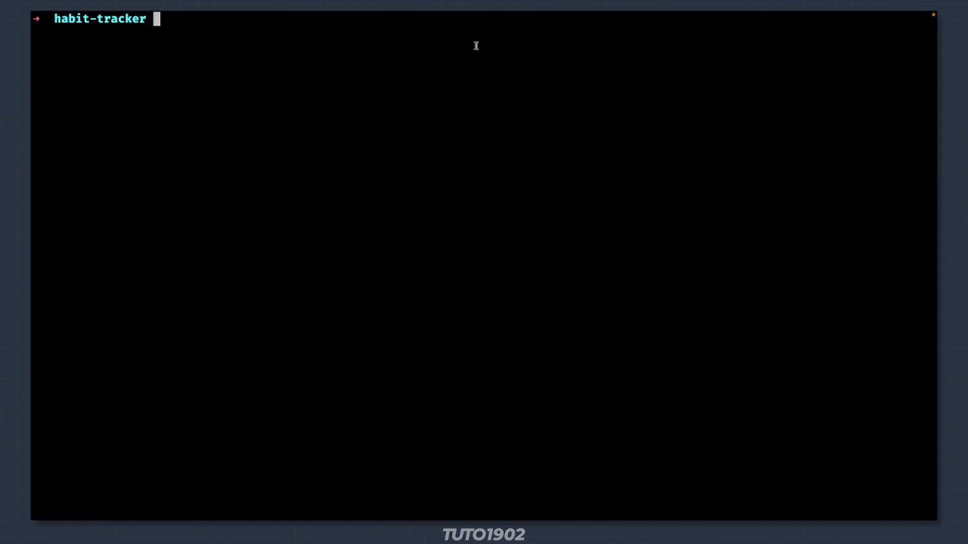
- Run sail test and read the NOT NULL habits.name QueryException in the view test
{"action": "type", "text": "sail test"}
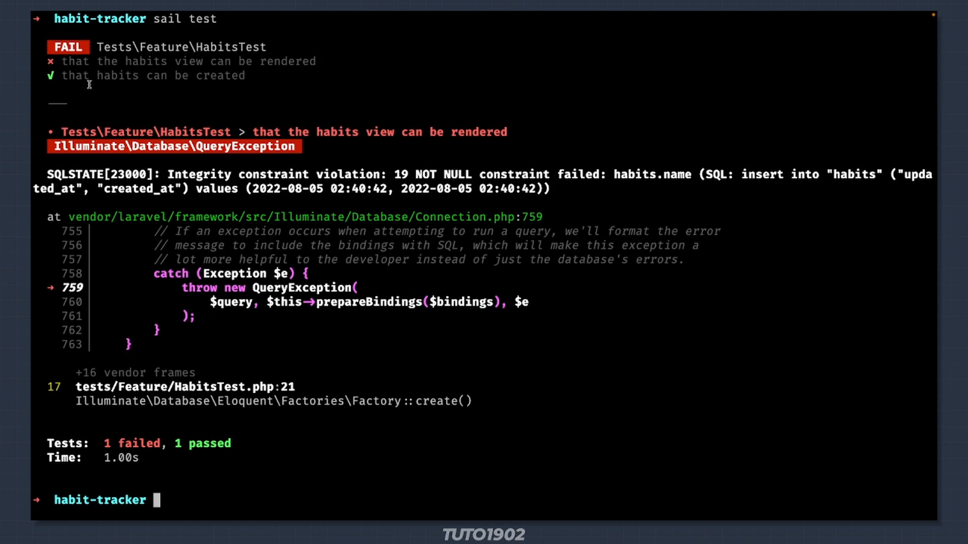
{"action": "mouse_move", "coordinate": [111, 104]}
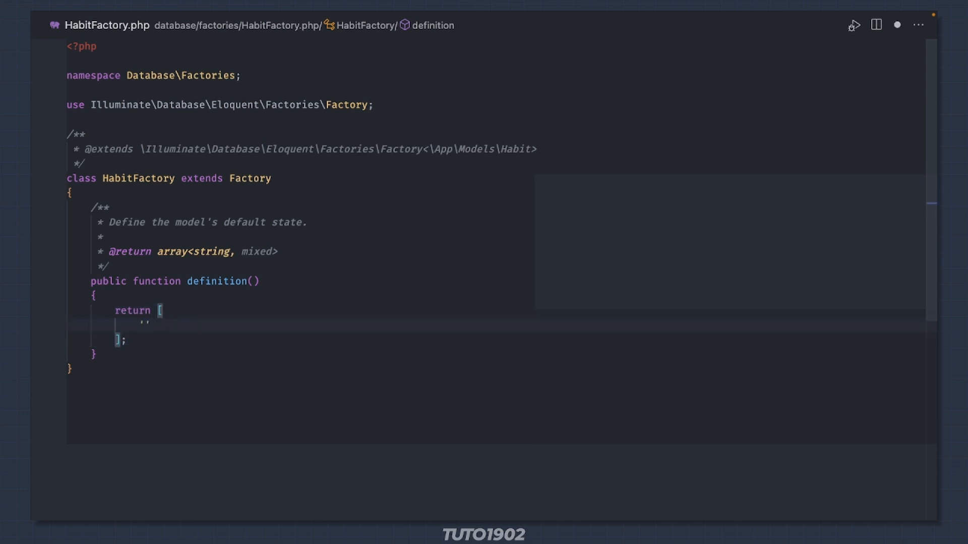
- Return 'name' => 'test' and 'times_per_day' => 3 from the HabitFactory definition
{"action": "type", "text": "'name' => 'test',"}
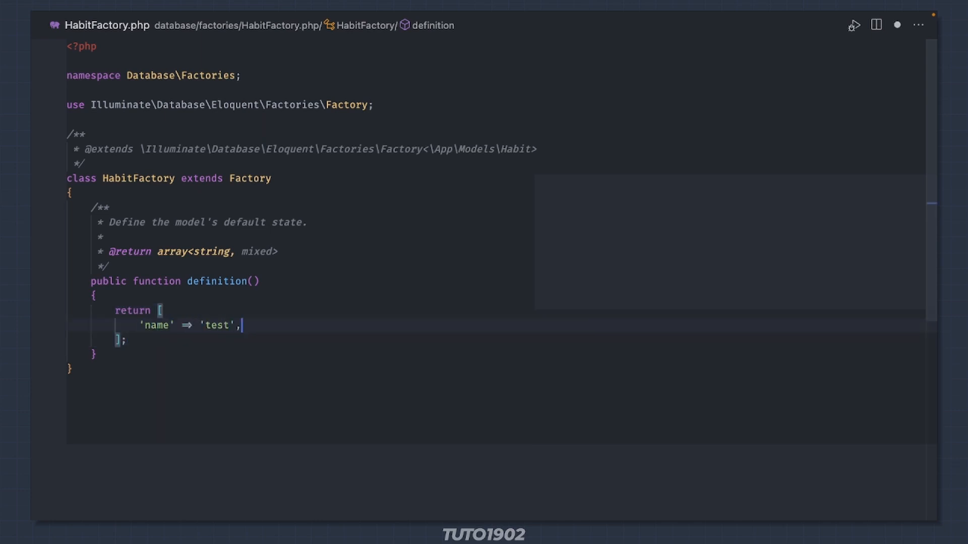
{"action": "type", "text": "'times_per'"}
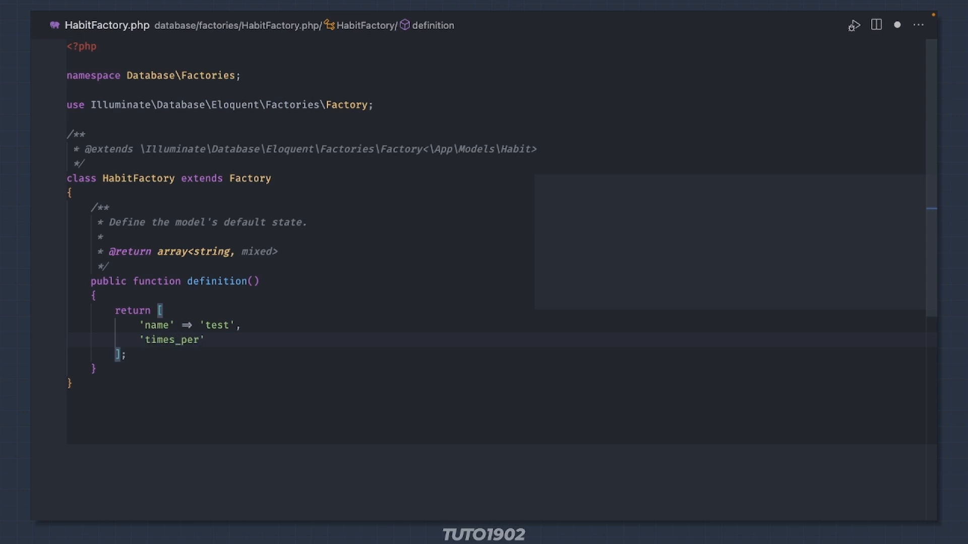
{"action": "type", "text": "_day' => 3"}
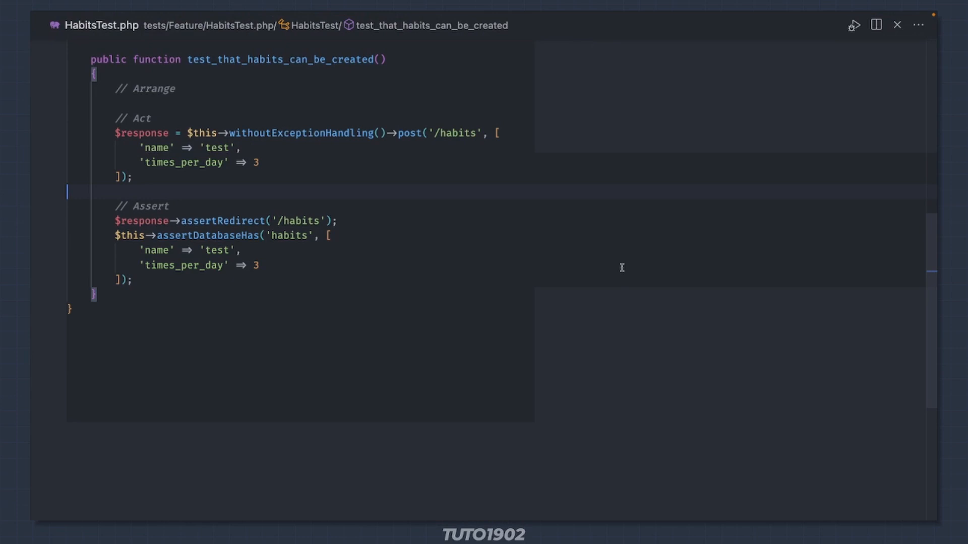
{"action": "mouse_move", "coordinate": [492, 165]}
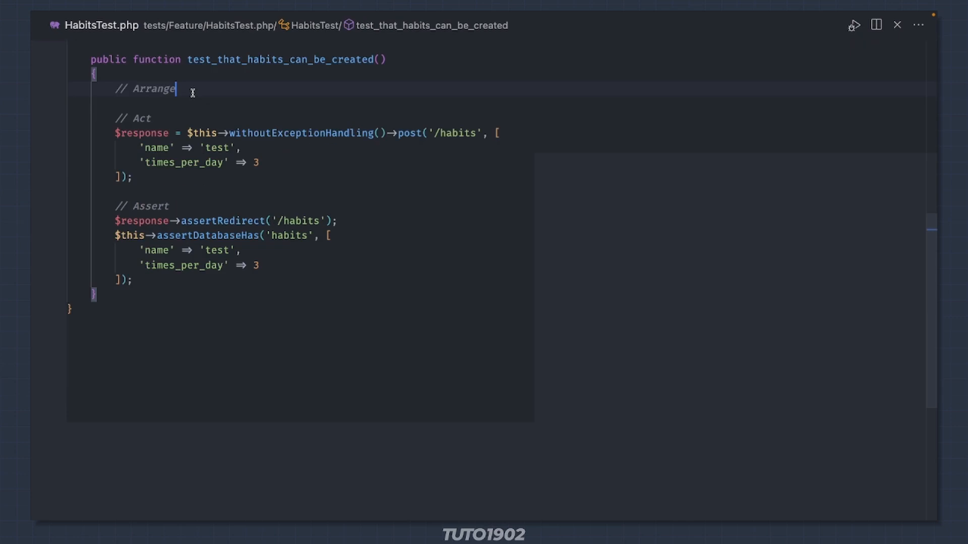
- Under // Arrange, build a habit with Habit::factory()->make()
{"action": "key", "text": "enter"}
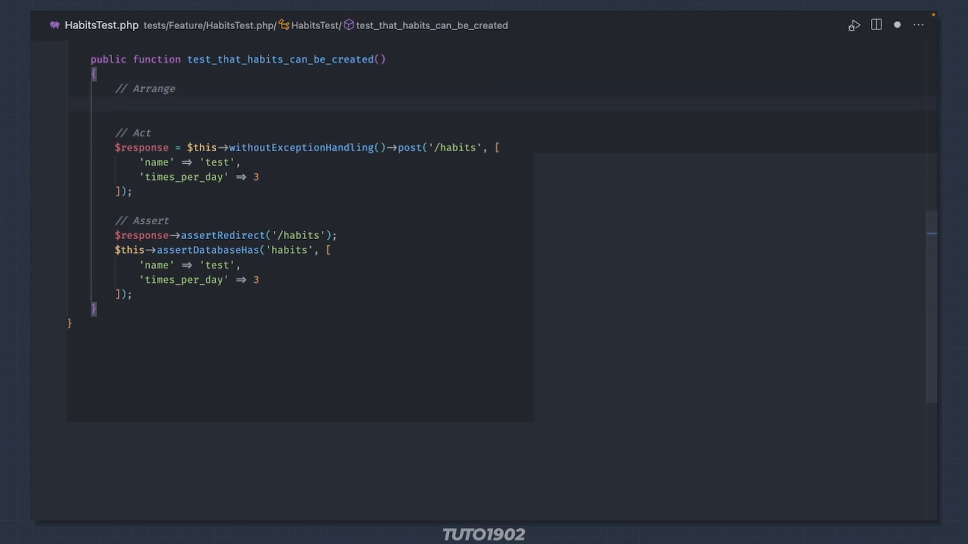
{"action": "type", "text": "$habit = Habit::factory("}
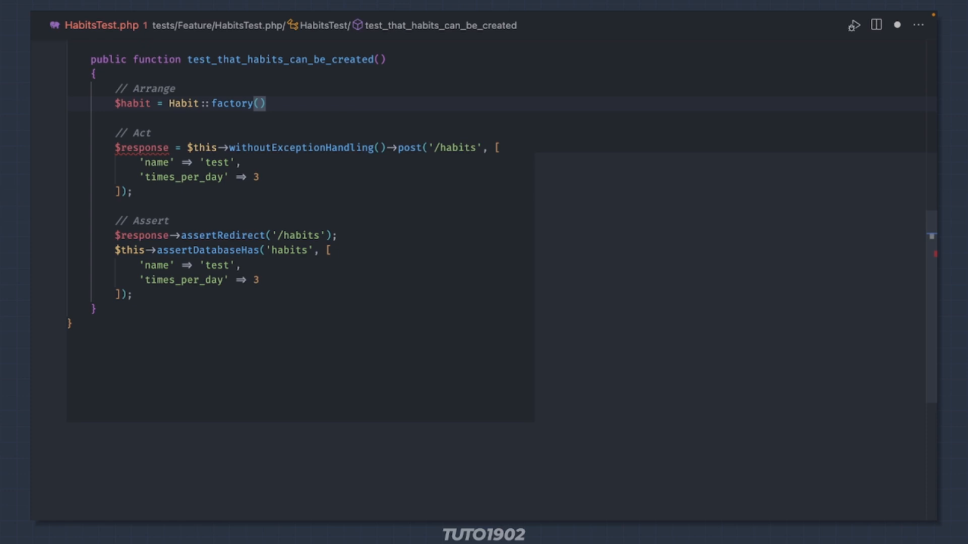
{"action": "type", "text": "->make()"}
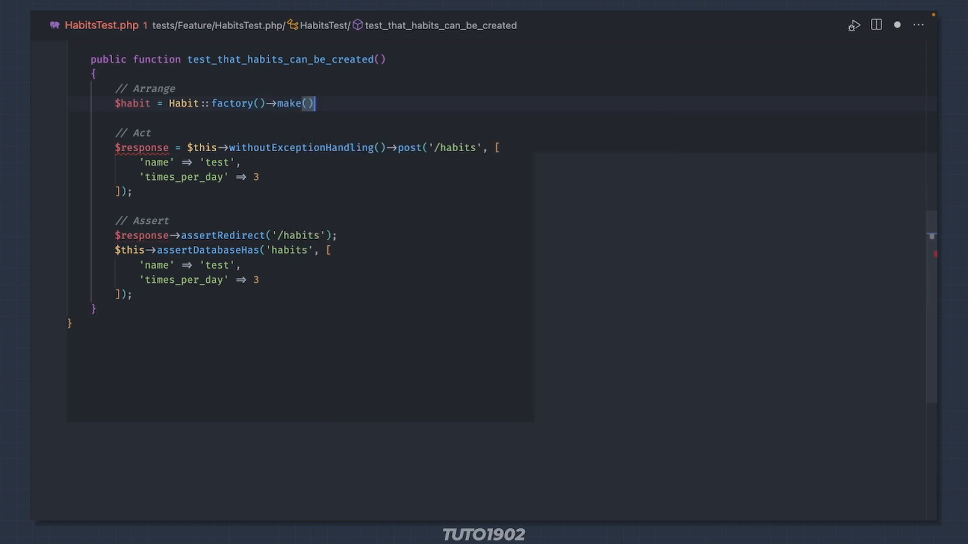
{"action": "type", "text": ";"}
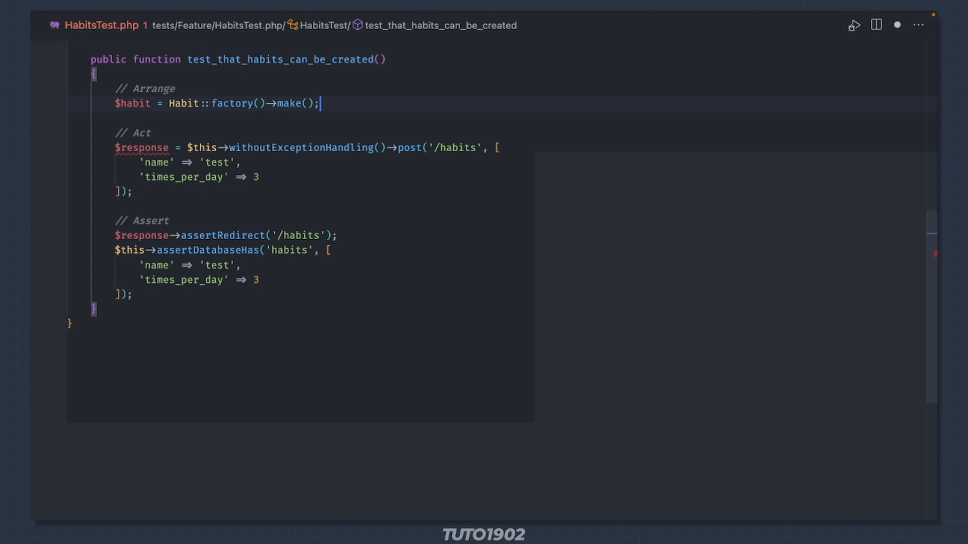
- Post $habit->toArray() as the request data instead of hard-coded fields
{"action": "type", "text": "$habit);"}
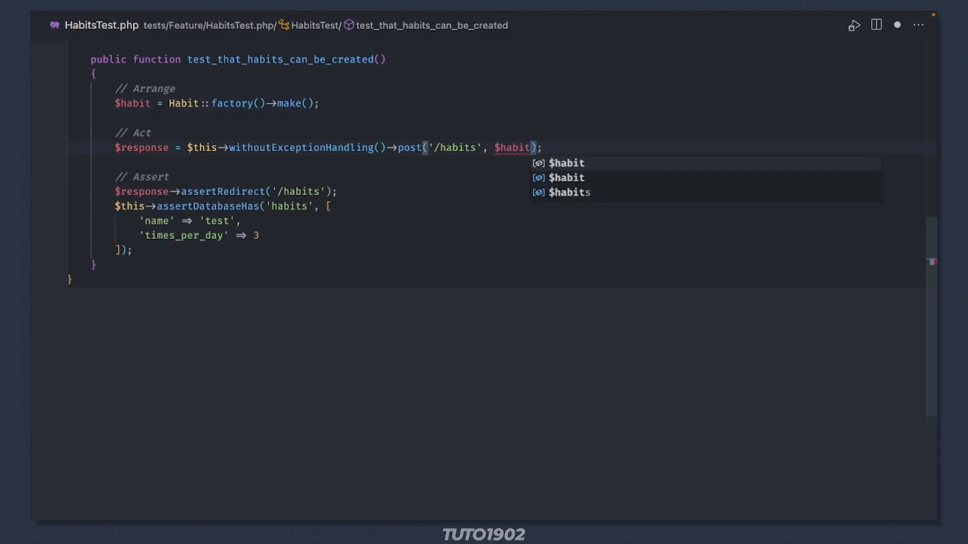
{"action": "type", "text": "->toArray()"}
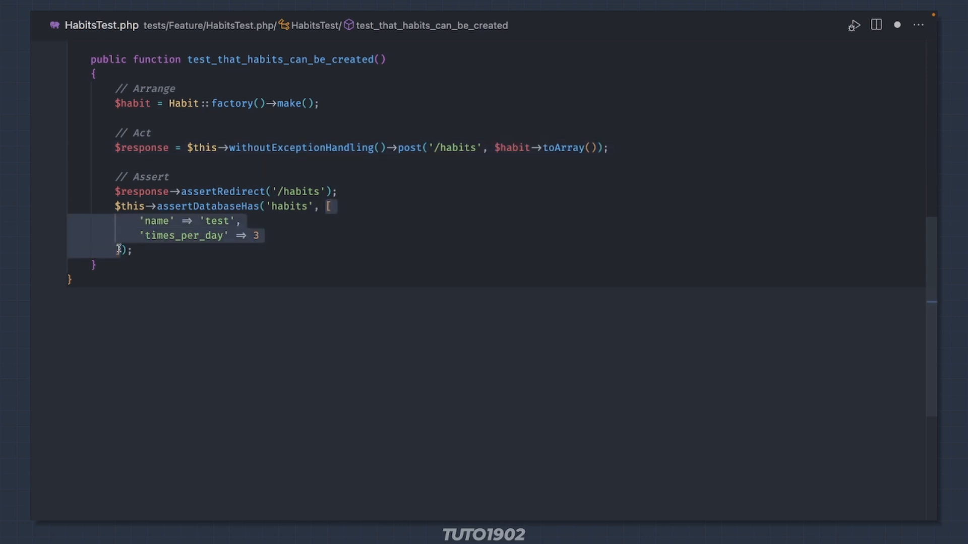
{"action": "type", "text": "$habit->toArray());"}
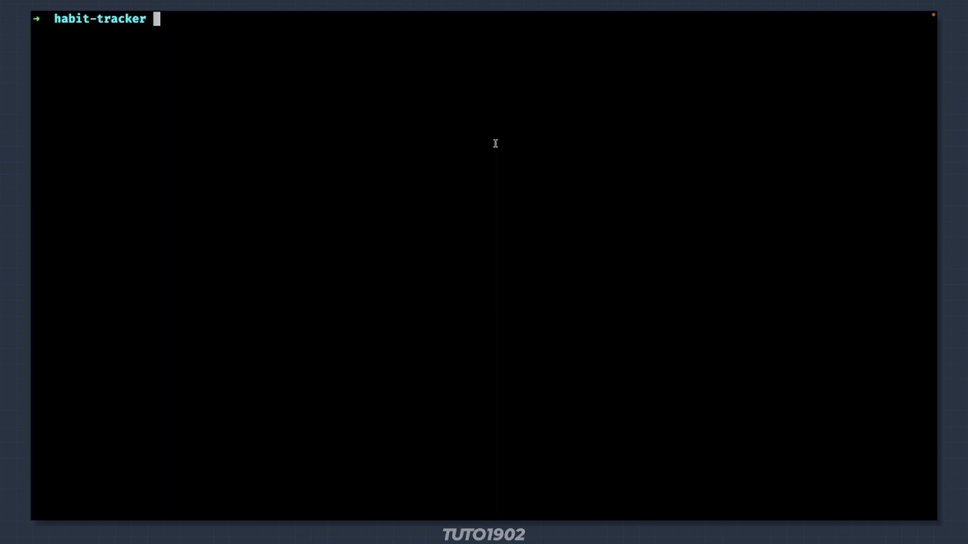
- Run 'sail test' in the terminal
{"action": "type", "text": "sail test"}
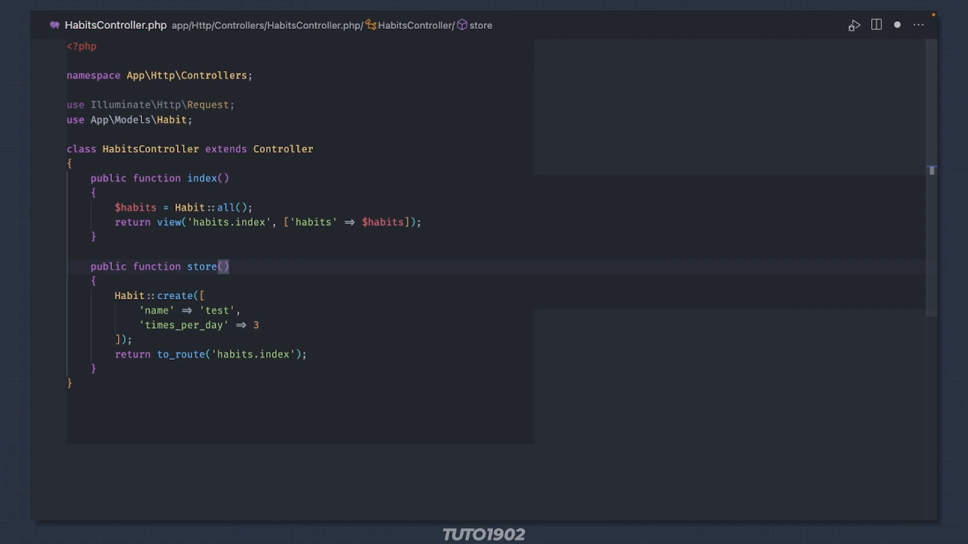
- Give store() a Request $request and create the Habit from its 'name' and 'times_per_day' input
{"action": "type", "text": "Request $request"}
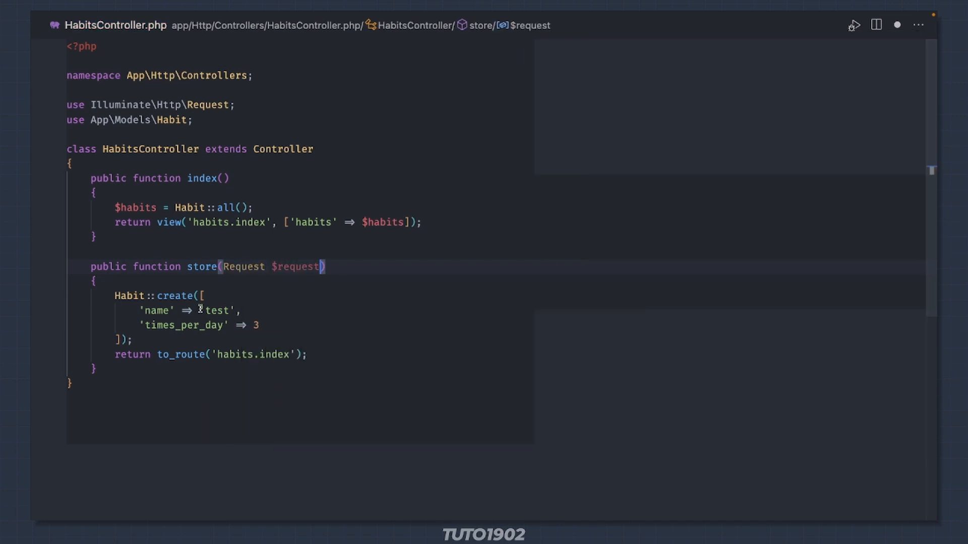
{"action": "type", "text": "$request->in"}
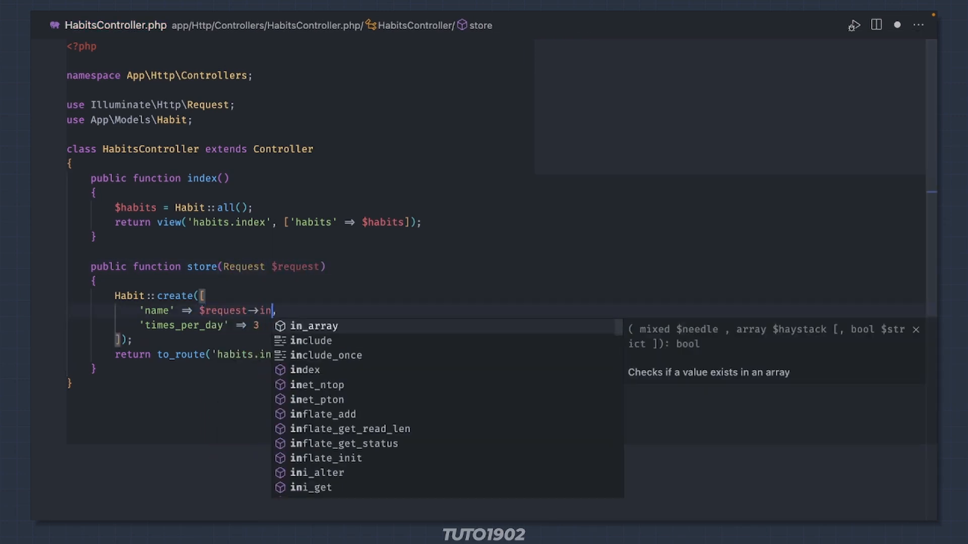
{"action": "type", "text": "put('name')"}
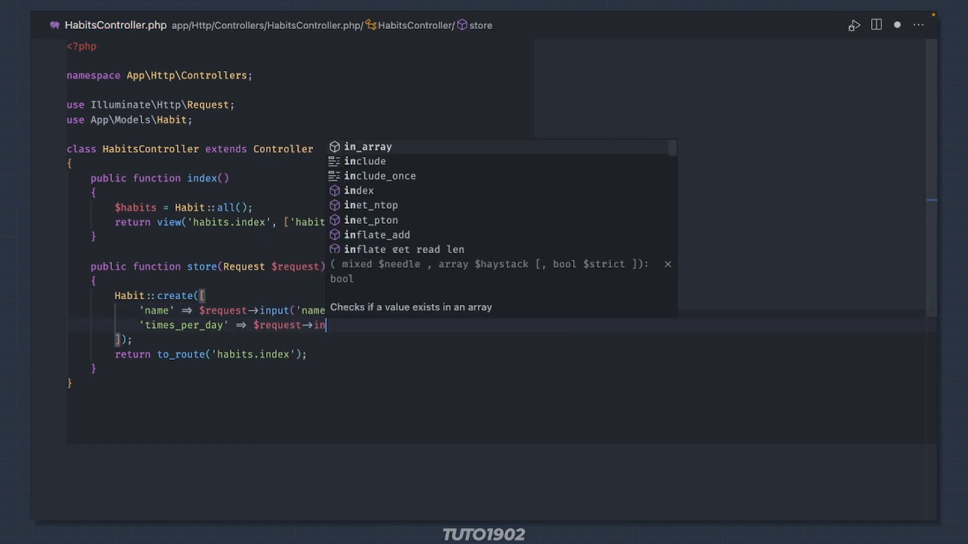
{"action": "type", "text": "put('times_per')"}
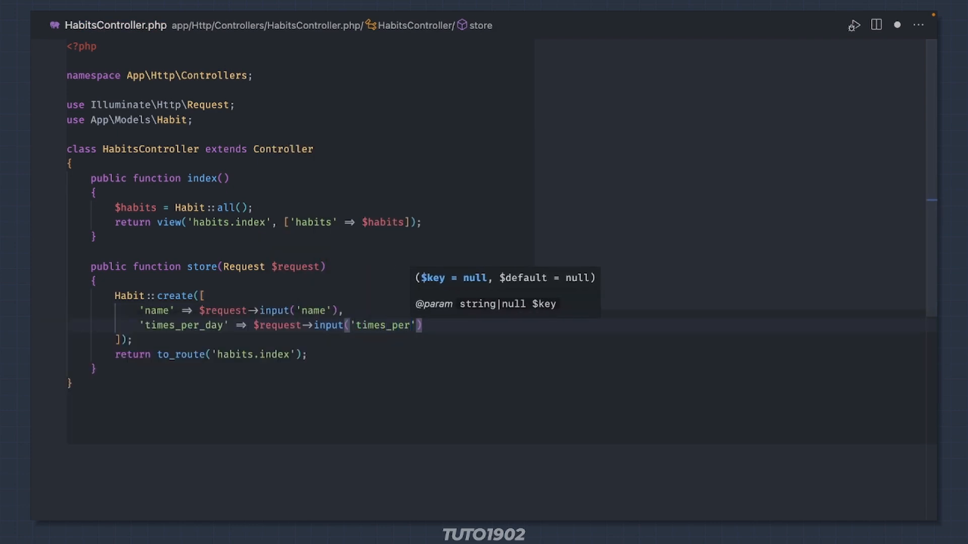
{"action": "type", "text": "_day"}
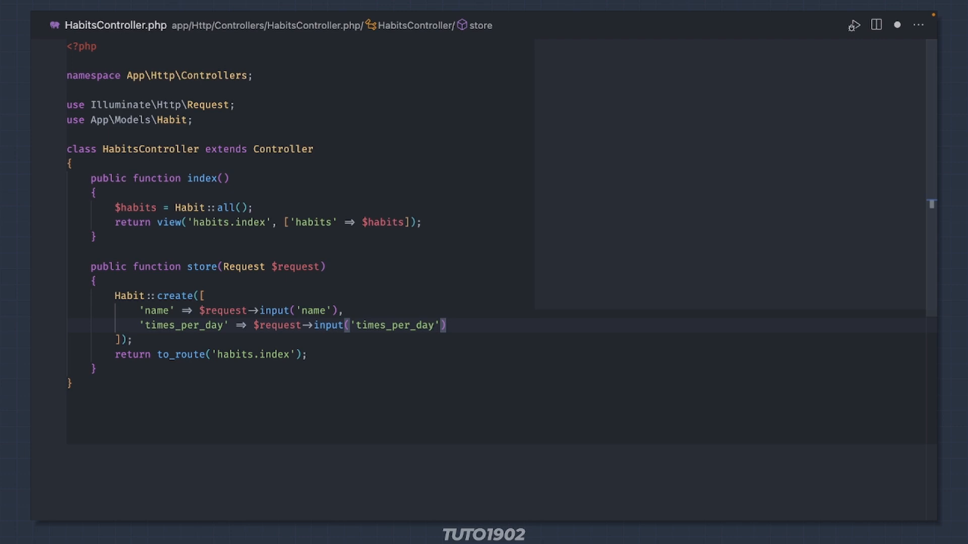